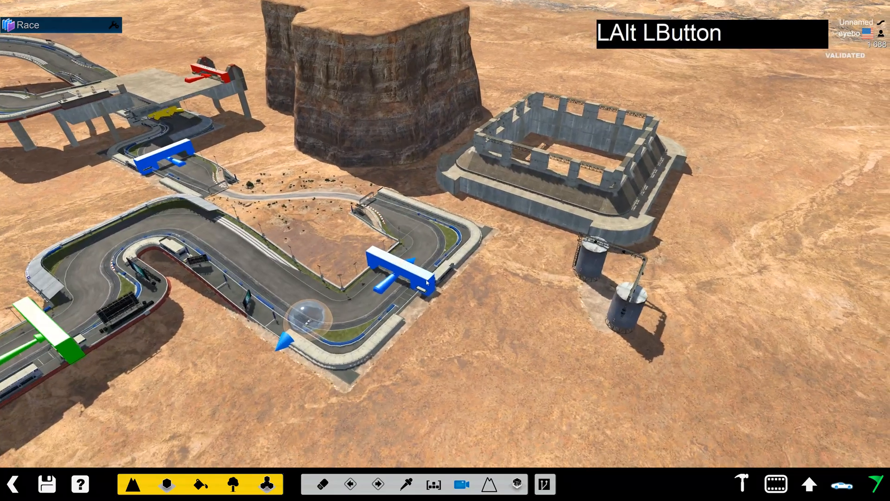
- Enable Mix Mapping in Unlock Experimental Features, confirm, and return from Finalising Options to the map
{"action": "left_click_drag", "start_coordinate": [426, 256], "coordinate": [527, 267]}
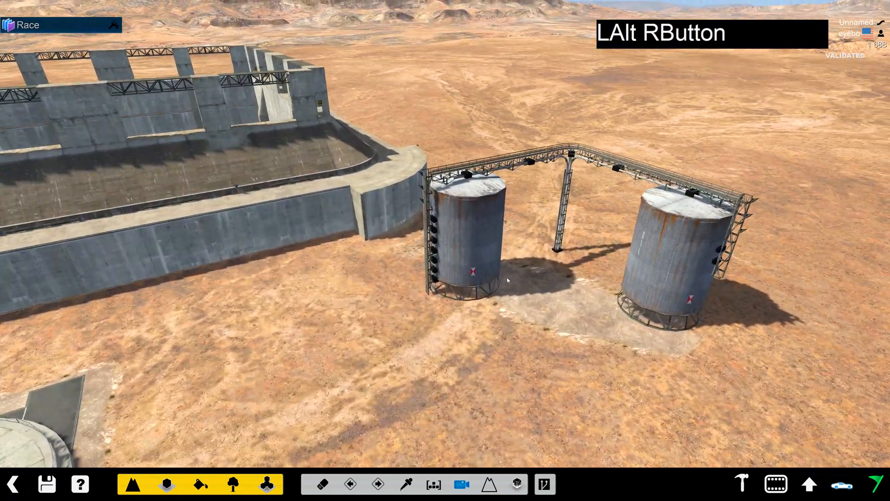
{"action": "left_click_drag", "start_coordinate": [507, 279], "coordinate": [512, 289]}
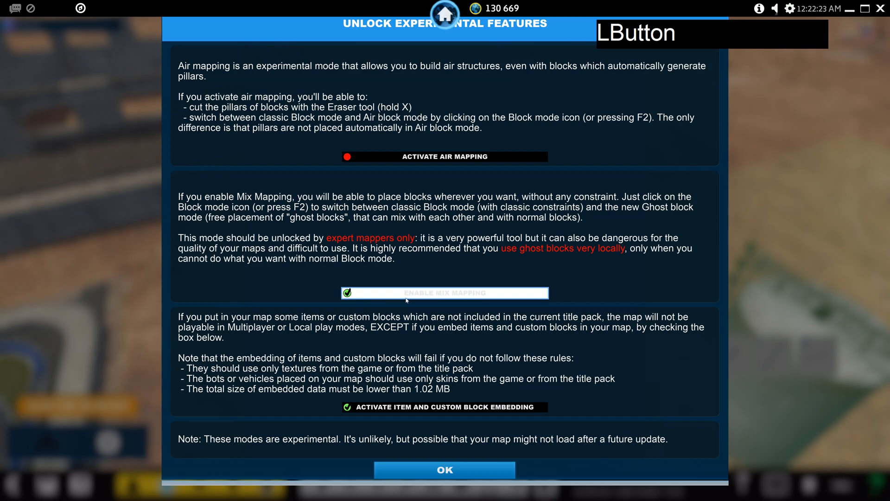
{"action": "left_click", "coordinate": [444, 470]}
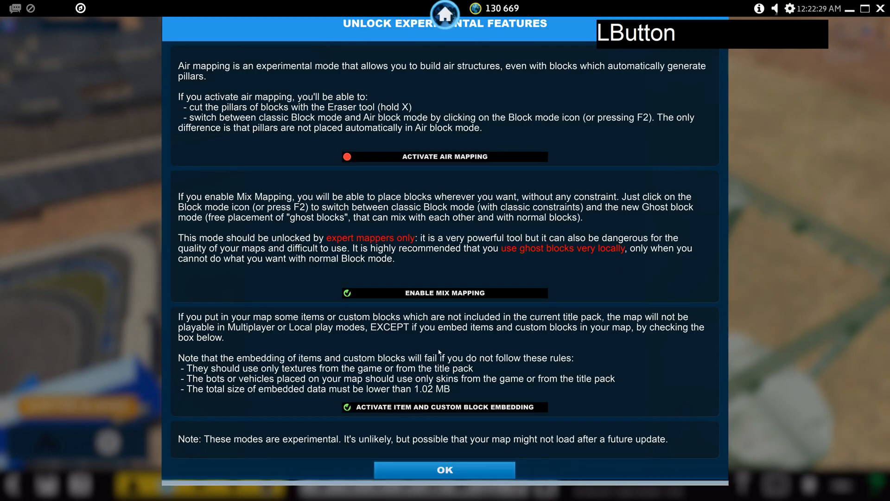
{"action": "left_click", "coordinate": [444, 469]}
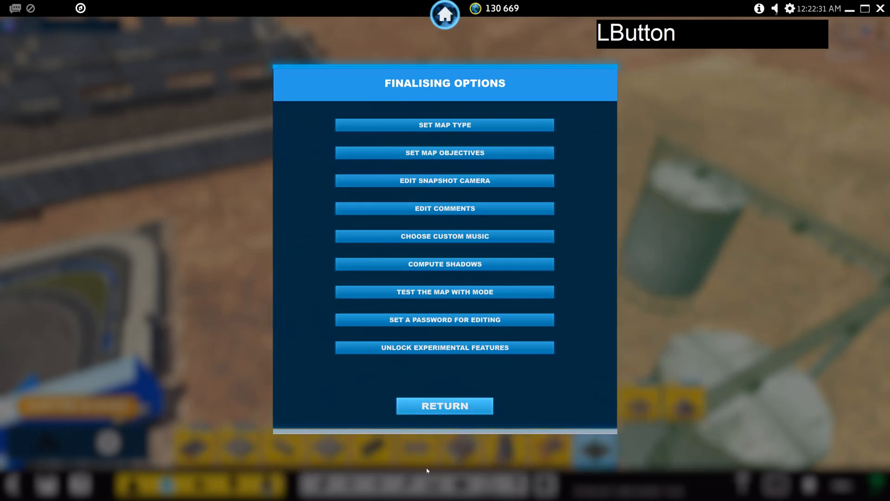
{"action": "left_click", "coordinate": [444, 406]}
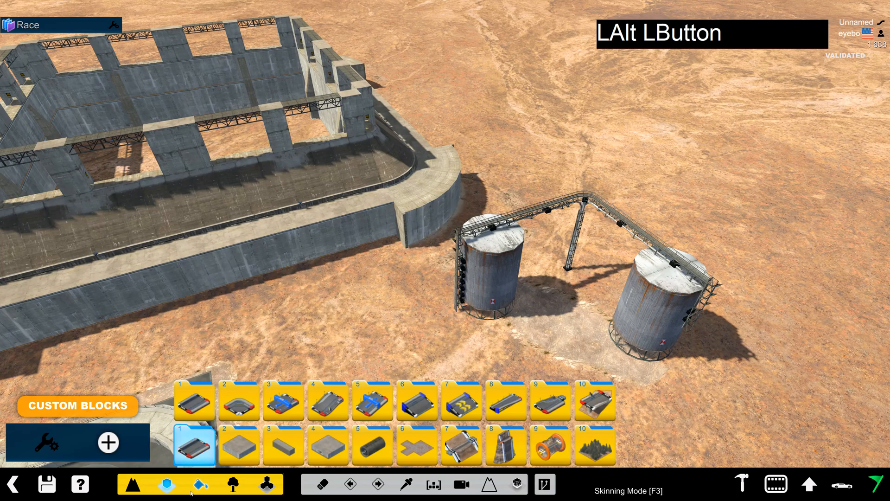
- Cycle the block placement mode until free Ghost Block mode is active
{"action": "left_click", "coordinate": [167, 484]}
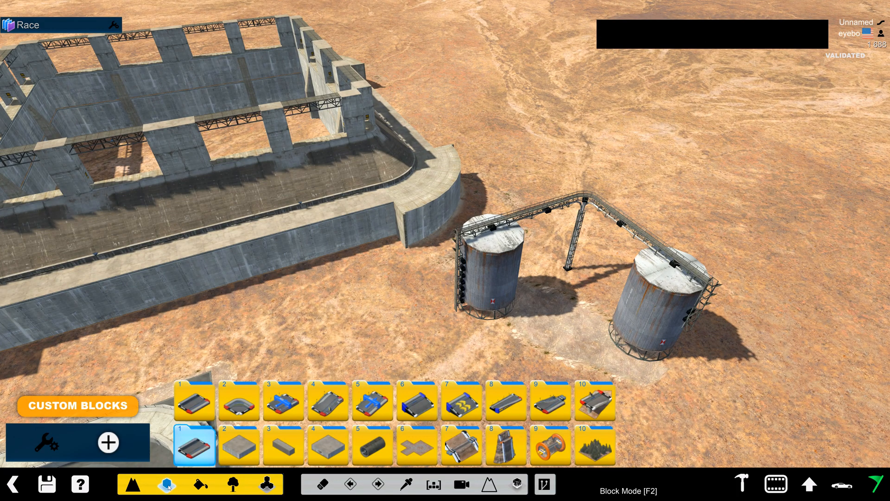
{"action": "left_click", "coordinate": [166, 484]}
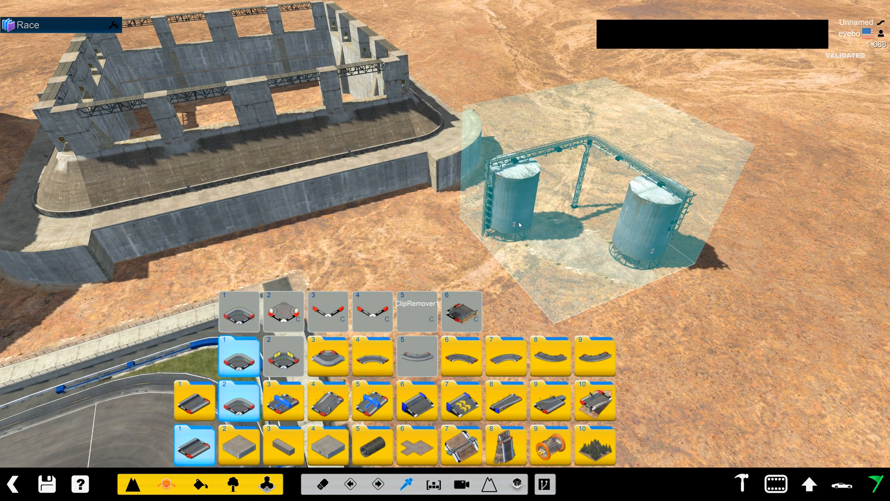
{"action": "left_click_drag", "start_coordinate": [517, 224], "coordinate": [329, 147]}
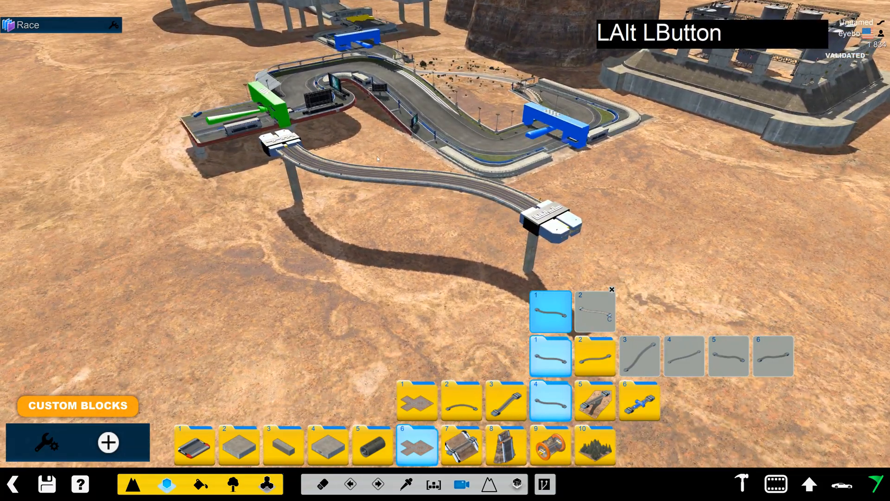
- Orbit around the newly placed raised curved road section on pillars
{"action": "left_click_drag", "start_coordinate": [398, 171], "coordinate": [409, 173]}
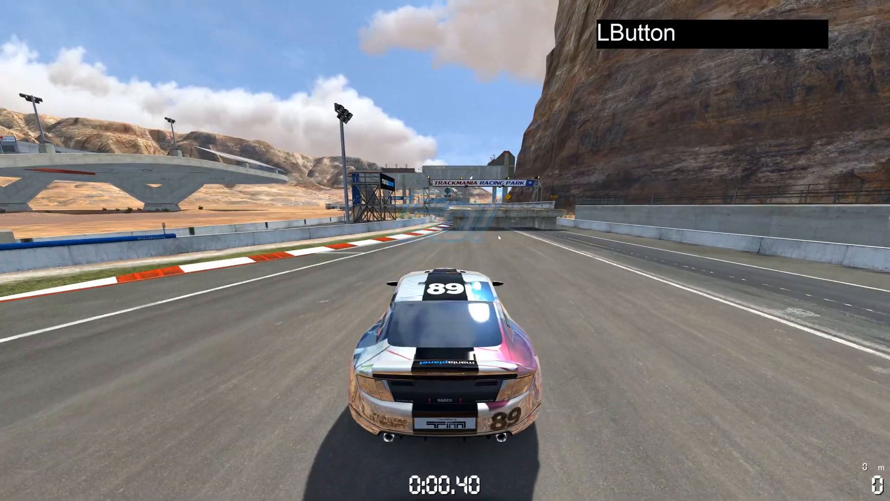
- Accelerate the car down the start straight during the test drive
{"action": "key", "text": "Up"}
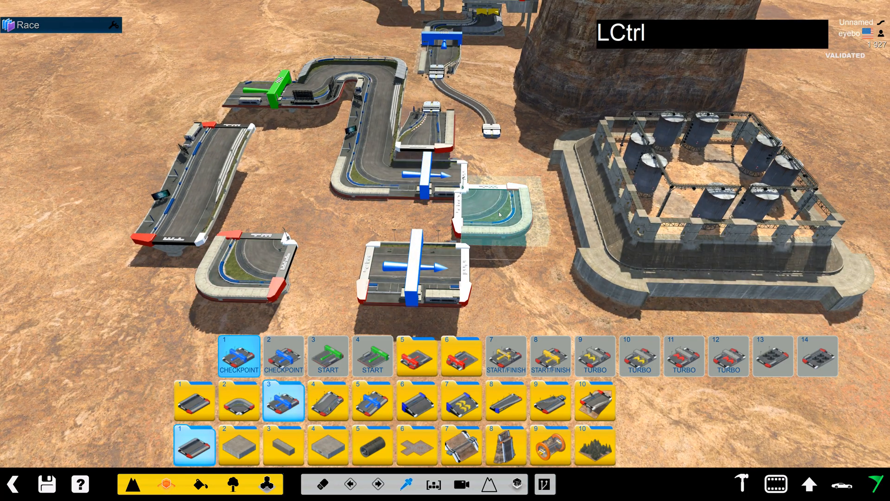
- Place a checkpoint platform block between the track and the stadium
{"action": "left_click", "coordinate": [478, 144]}
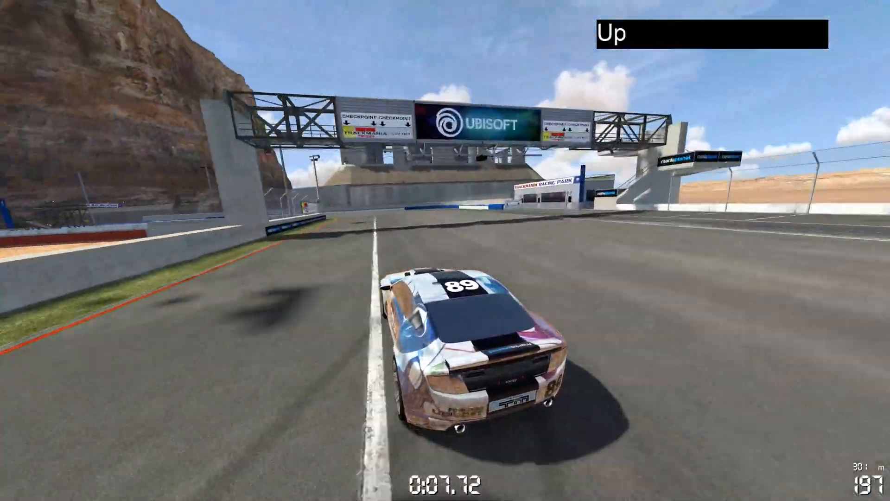
- Drive toward the checkpoint gantry, then exit the test drive back to the editor
{"action": "key", "text": "Left"}
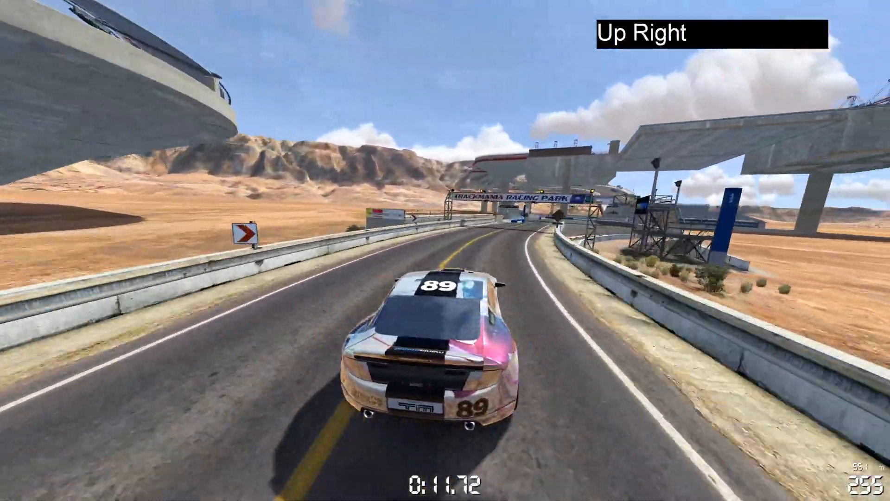
{"action": "key", "text": "Escape"}
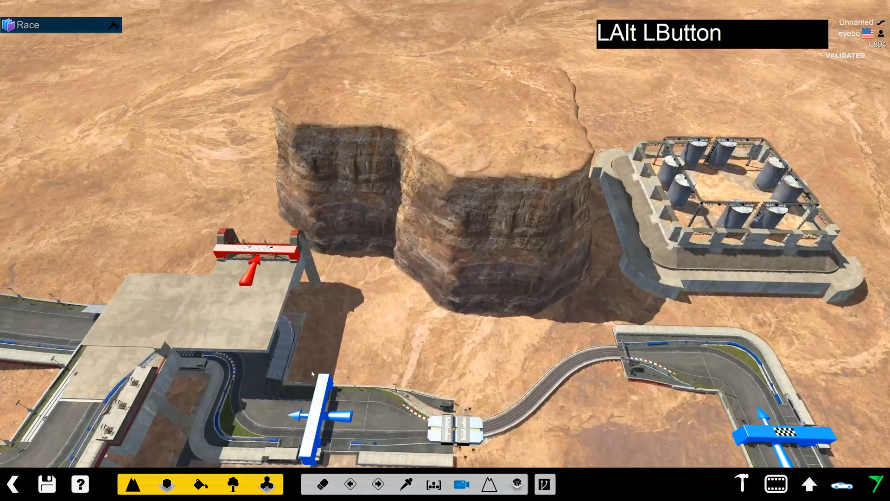
- Remove a block set into the cliff and place a raised platform piece near it
{"action": "left_click", "coordinate": [166, 484]}
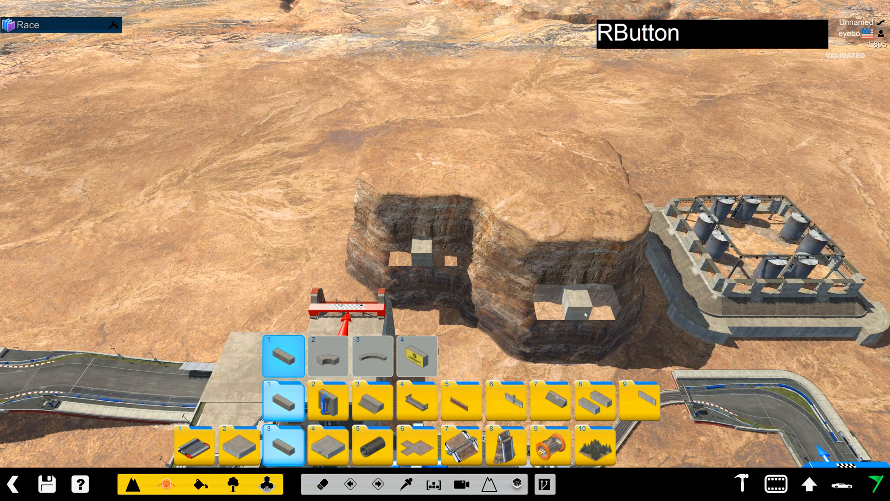
{"action": "left_click", "coordinate": [328, 356]}
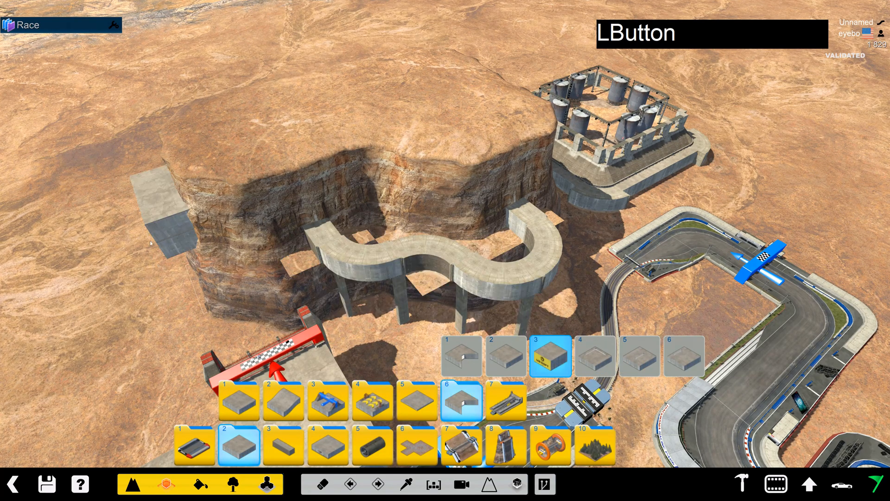
{"action": "left_click", "coordinate": [372, 400]}
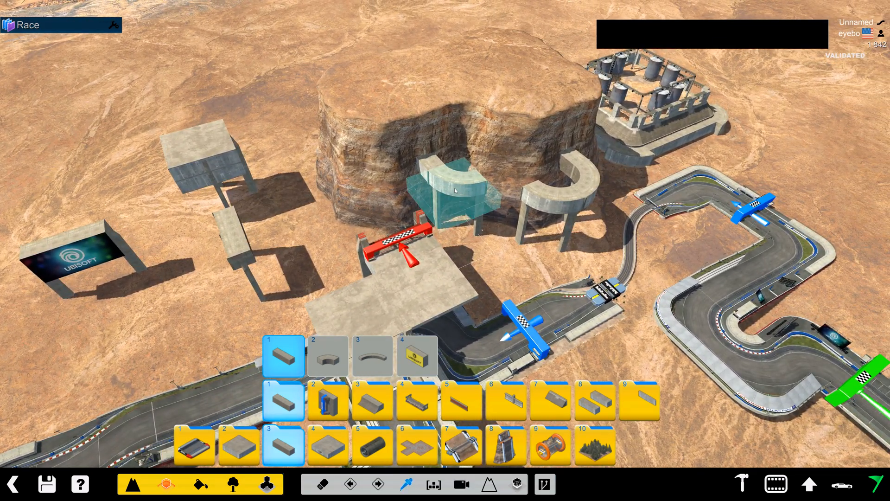
- Embed the Ubisoft sign blocks into the cliff face and orbit to check them
{"action": "left_click", "coordinate": [327, 356]}
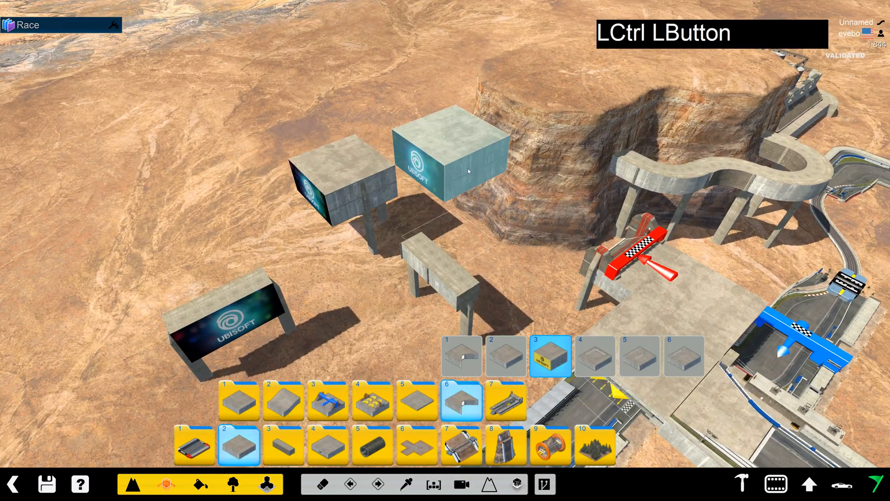
{"action": "left_click_drag", "start_coordinate": [469, 171], "coordinate": [232, 275]}
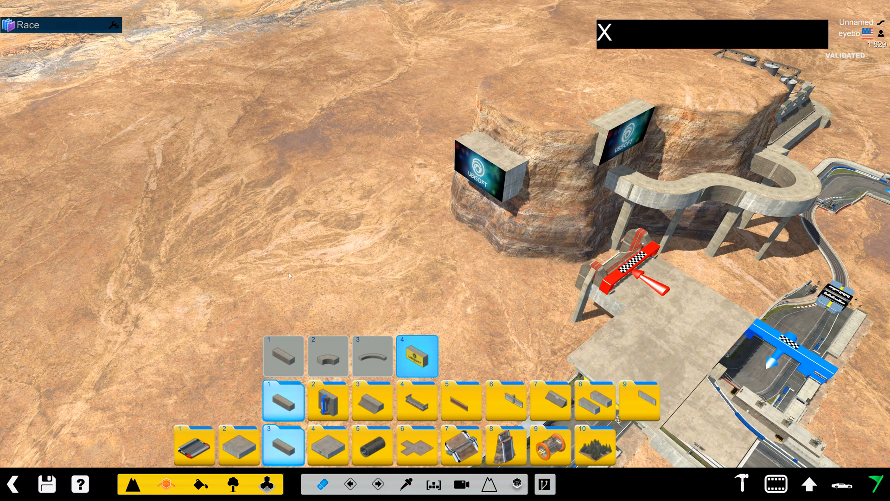
{"action": "left_click_drag", "start_coordinate": [289, 276], "coordinate": [434, 159]}
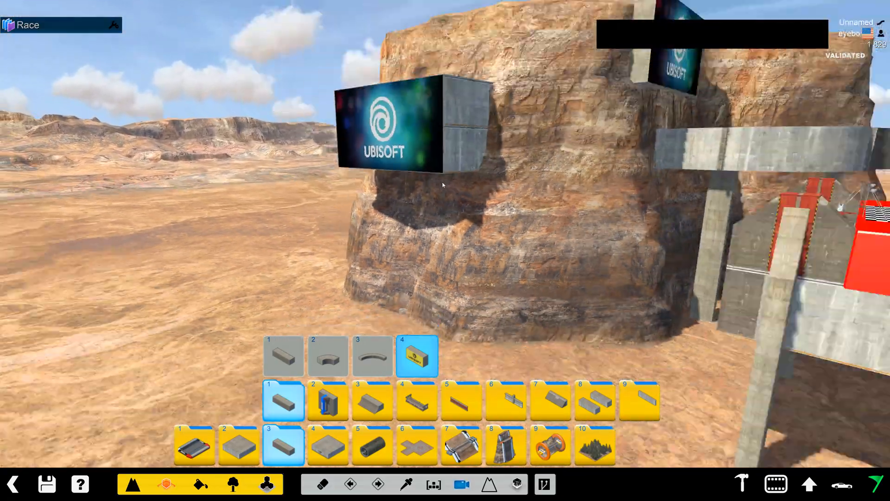
{"action": "left_click_drag", "start_coordinate": [443, 185], "coordinate": [443, 227]}
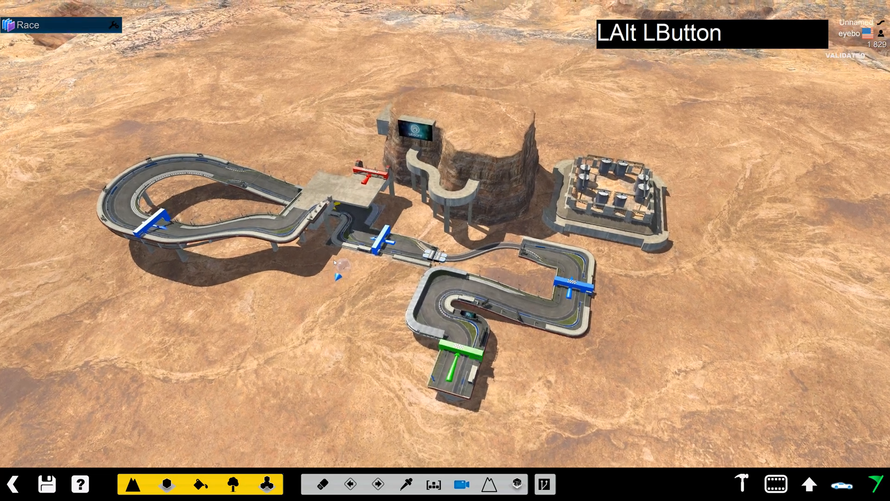
{"action": "left_click_drag", "start_coordinate": [335, 261], "coordinate": [391, 244]}
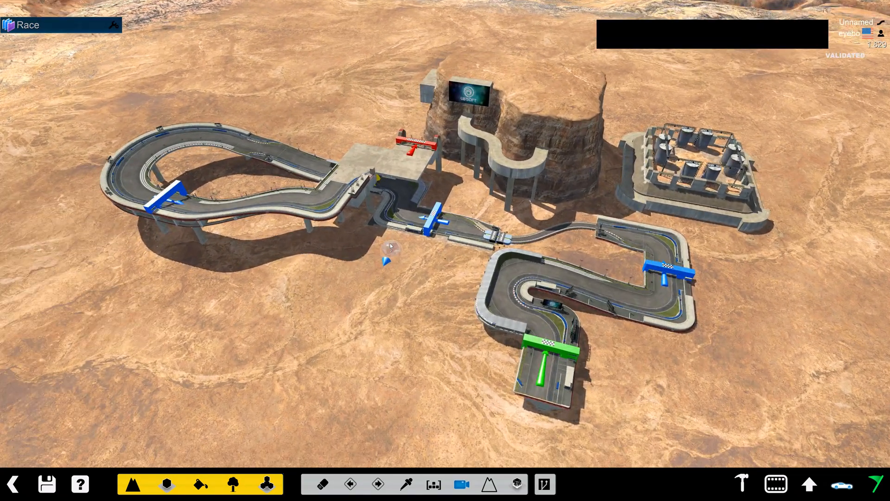
{"action": "left_click_drag", "start_coordinate": [398, 244], "coordinate": [391, 239]}
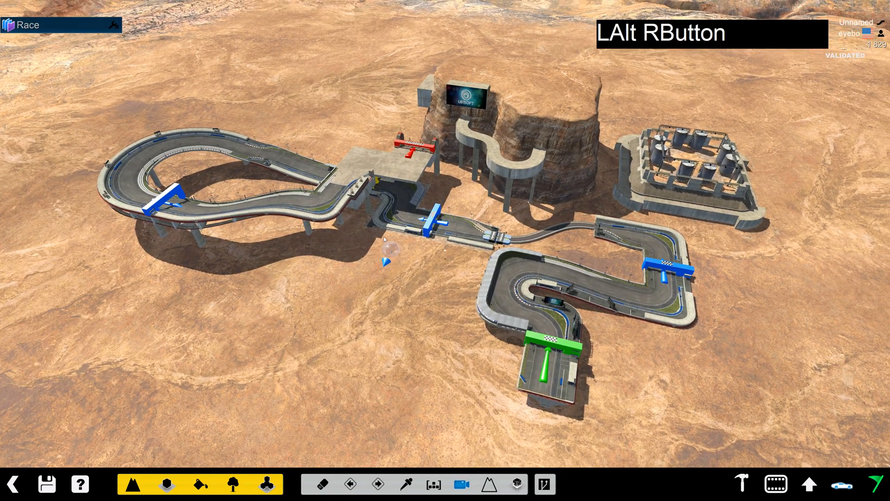